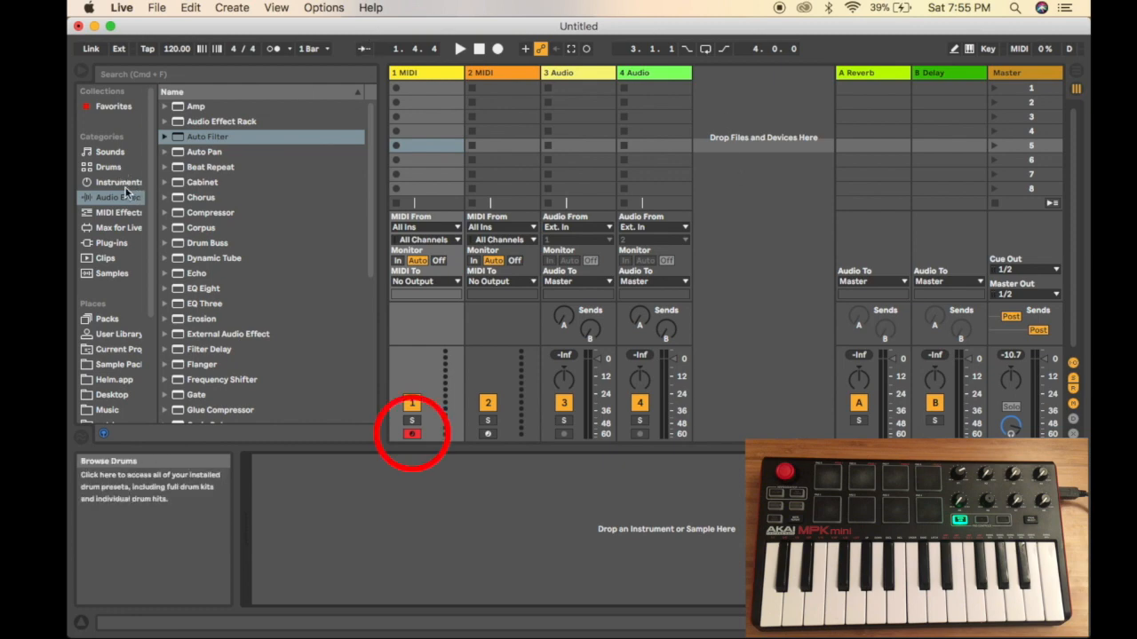
# Search the library for 'old school' across all categories and load Old School Roads onto the track
pyautogui.click(106, 167)
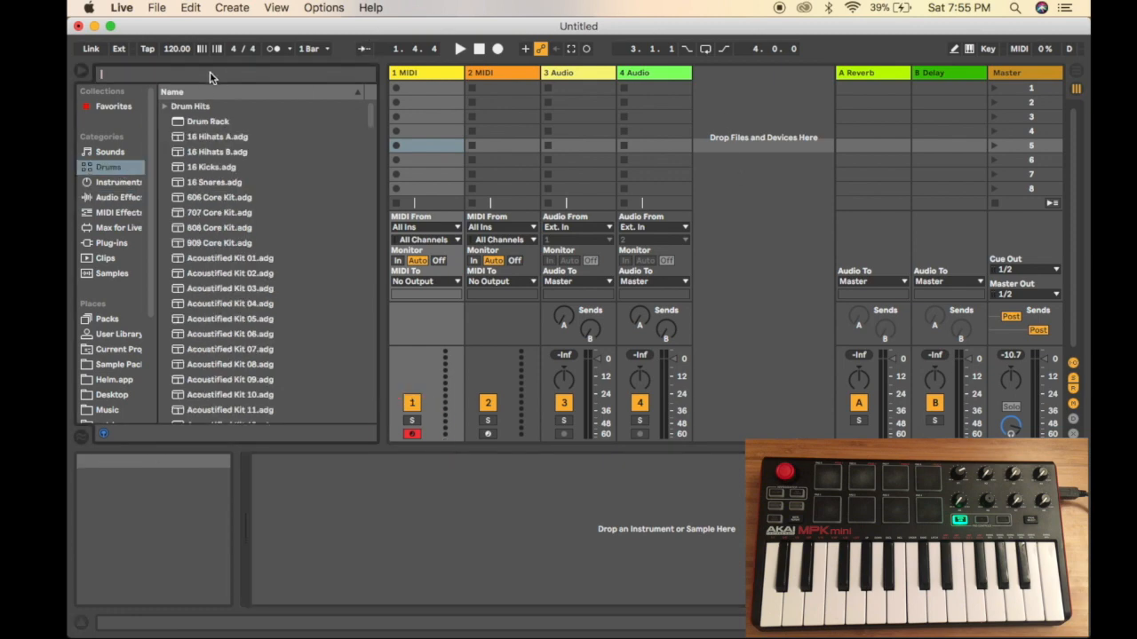
pyautogui.write('old')
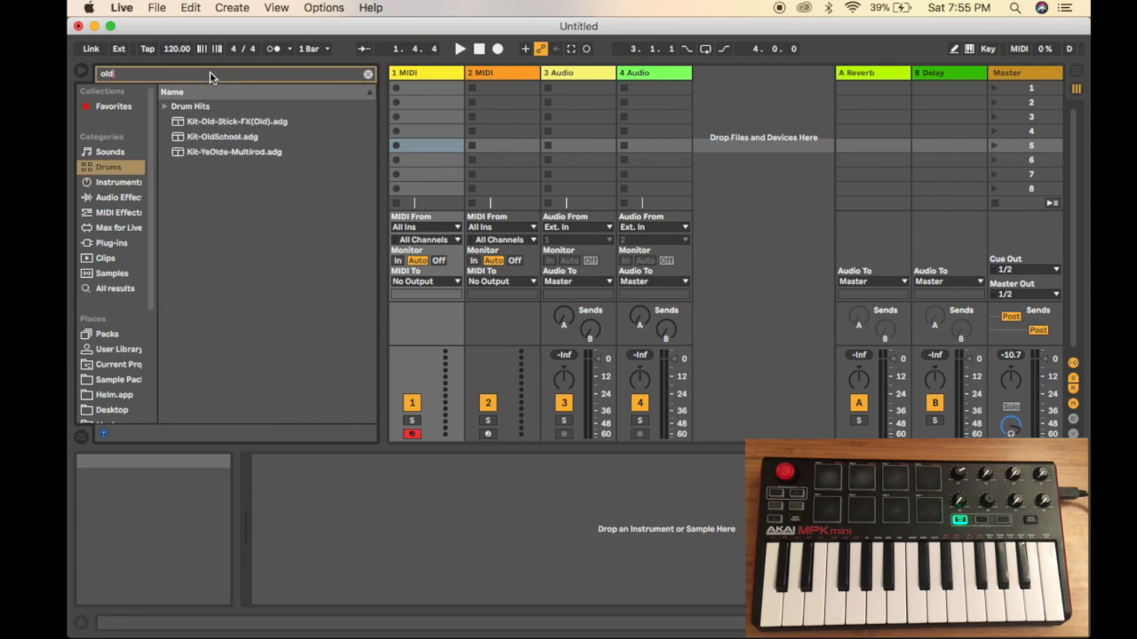
pyautogui.write('school roads')
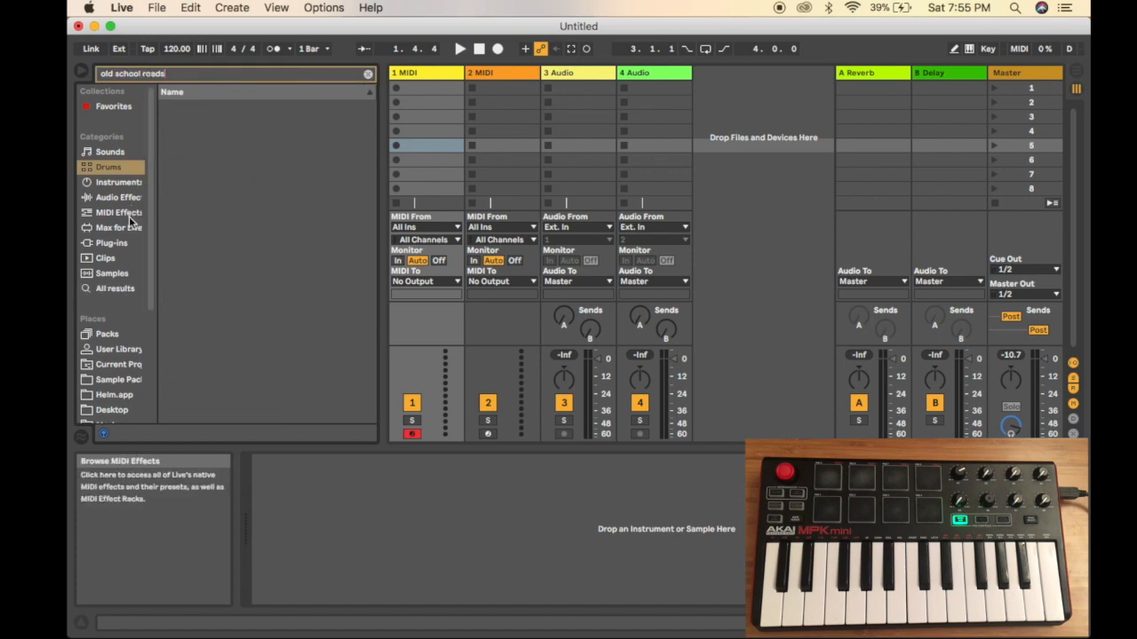
pyautogui.click(114, 288)
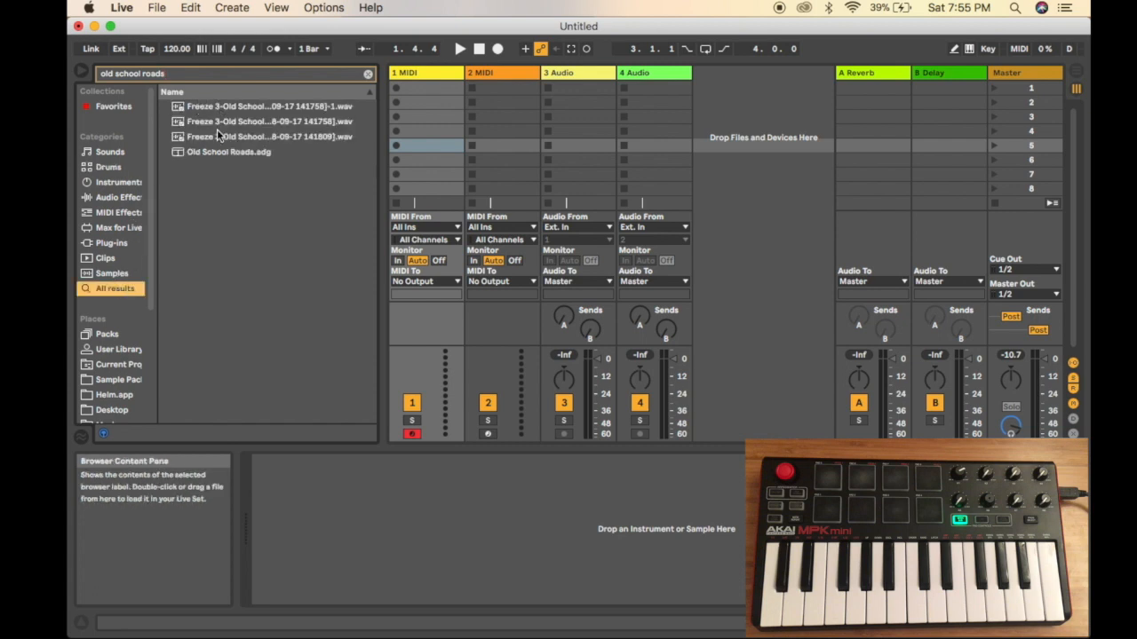
pyautogui.doubleClick(227, 153)
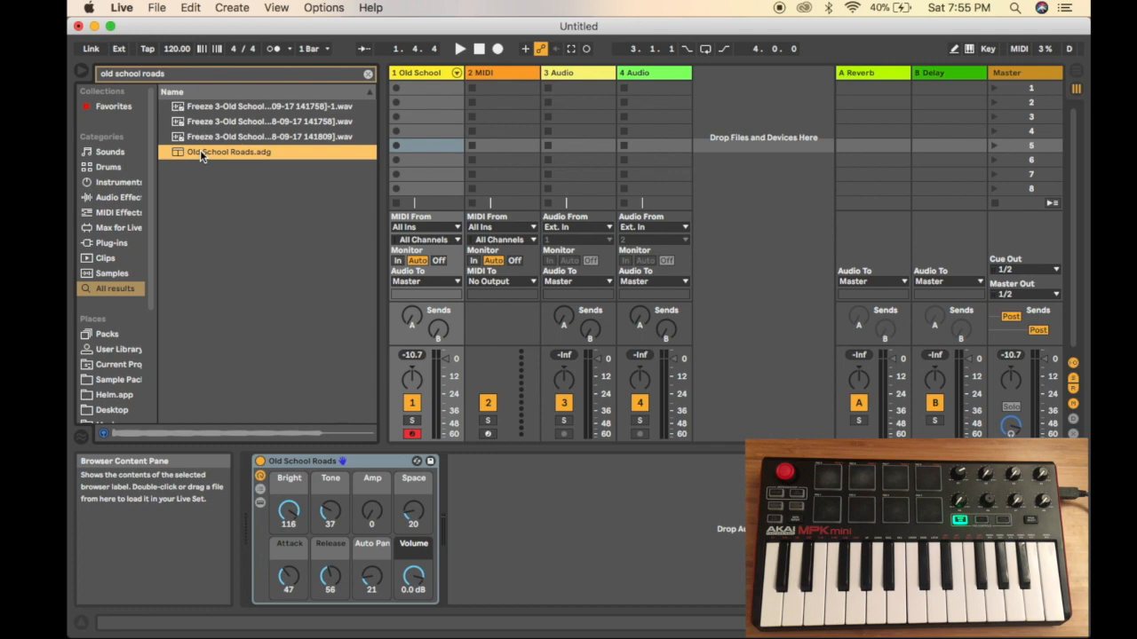
# Select the Live menu in the menu bar to reach the preferences
pyautogui.click(120, 7)
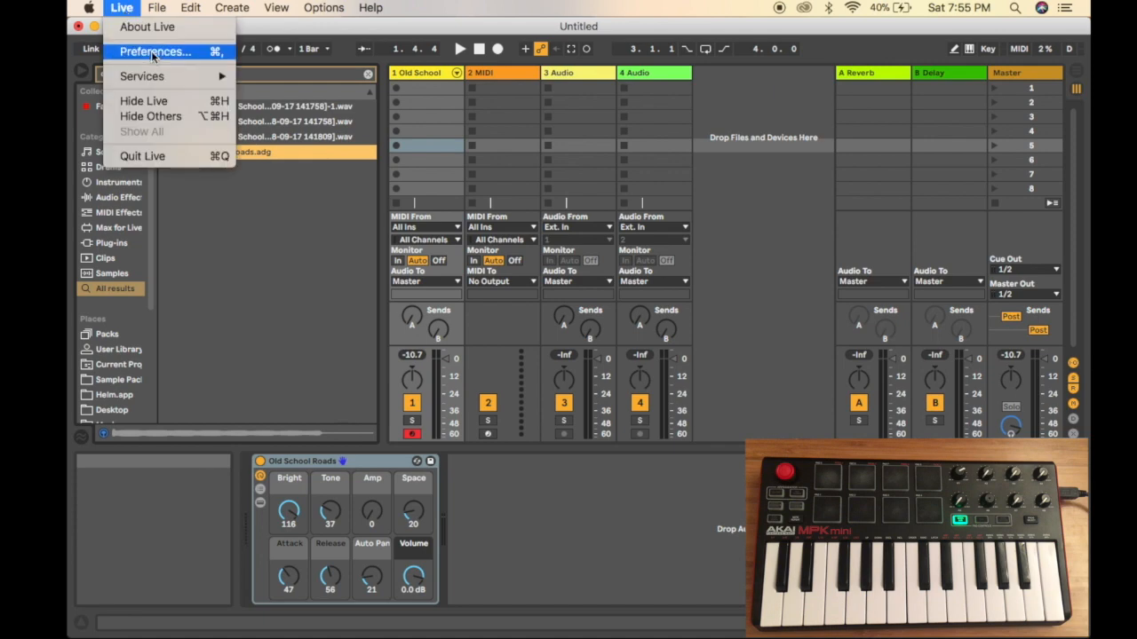
# In Preferences Link/MIDI, set MPK mini as control surface with Remote On for the MPKmini2 input
pyautogui.click(157, 52)
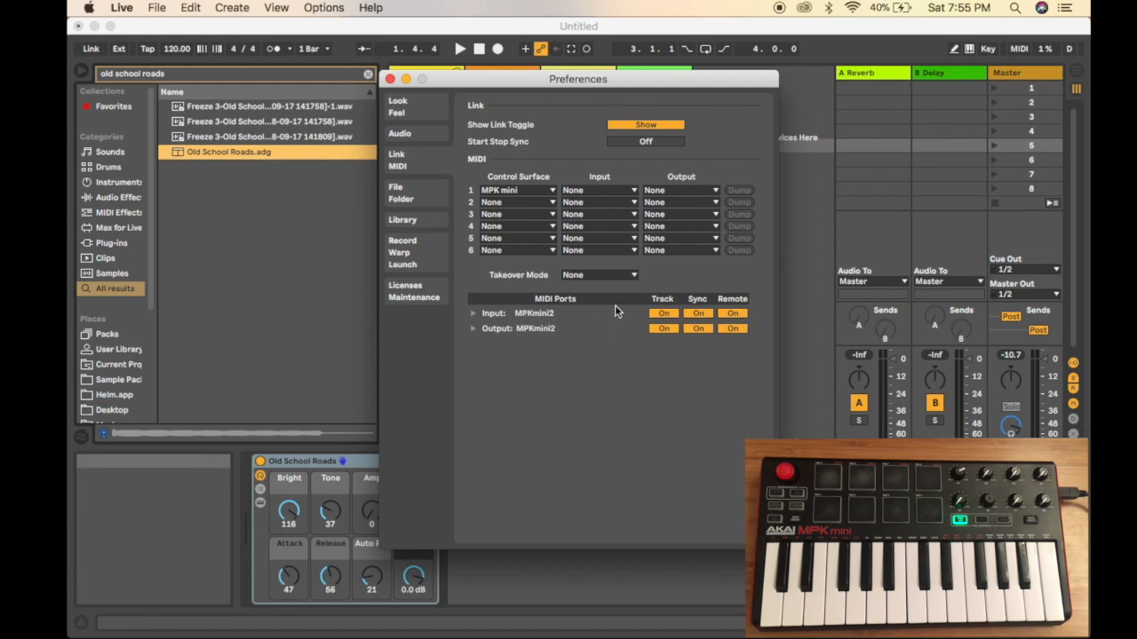
pyautogui.moveTo(749, 309)
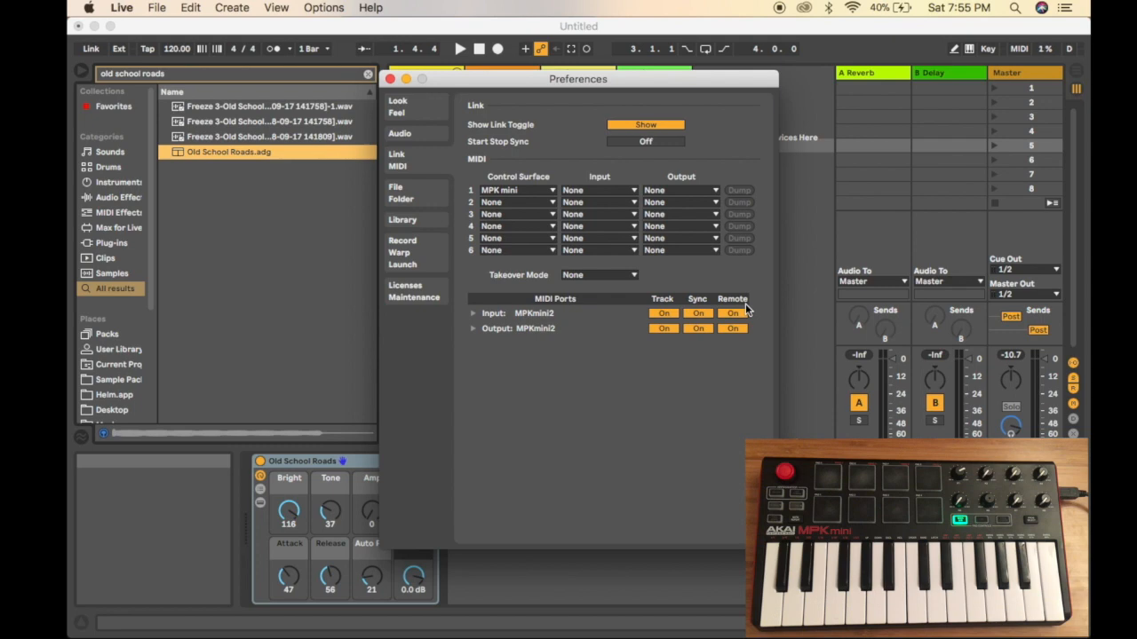
pyautogui.click(391, 78)
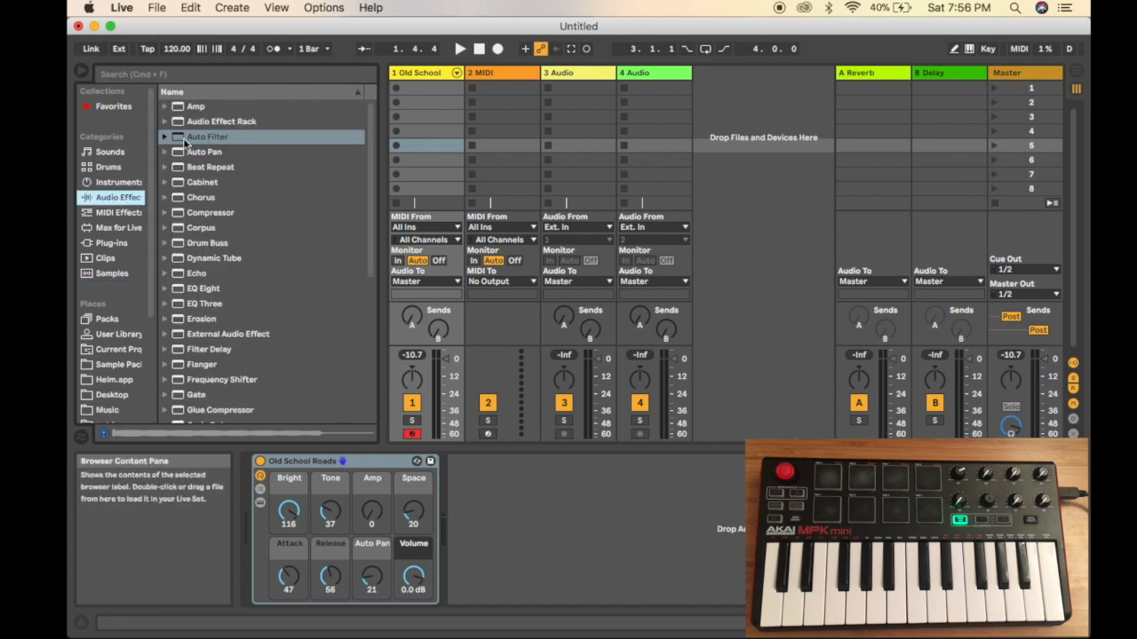
# Add Auto Filter after Old School Roads and enter MIDI map mode for its frequency
pyautogui.doubleClick(206, 137)
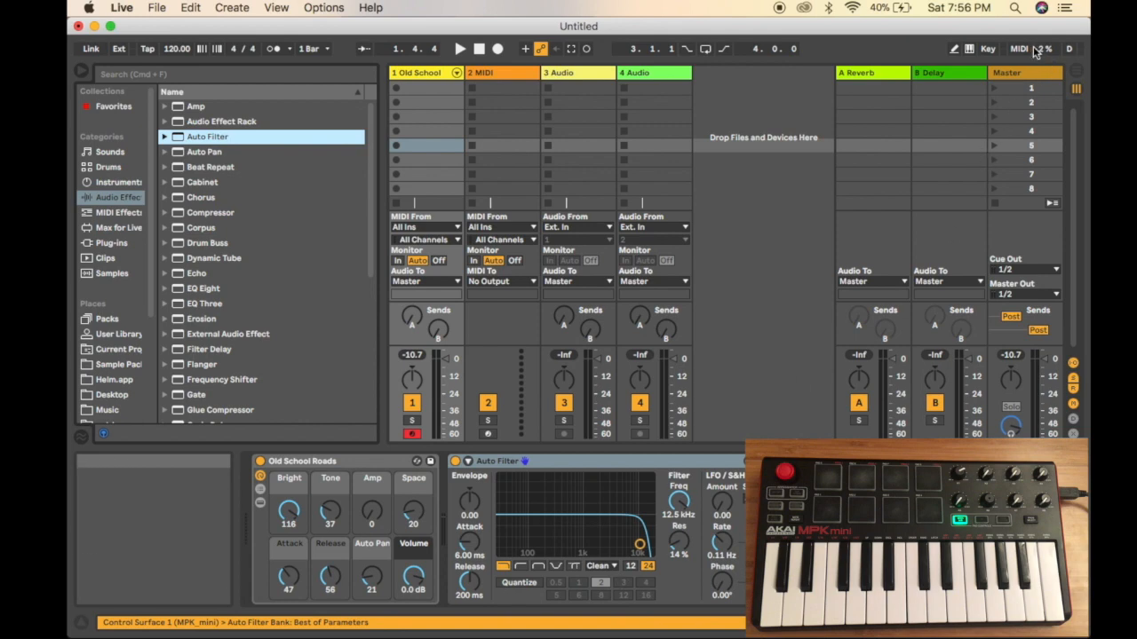
pyautogui.click(1020, 50)
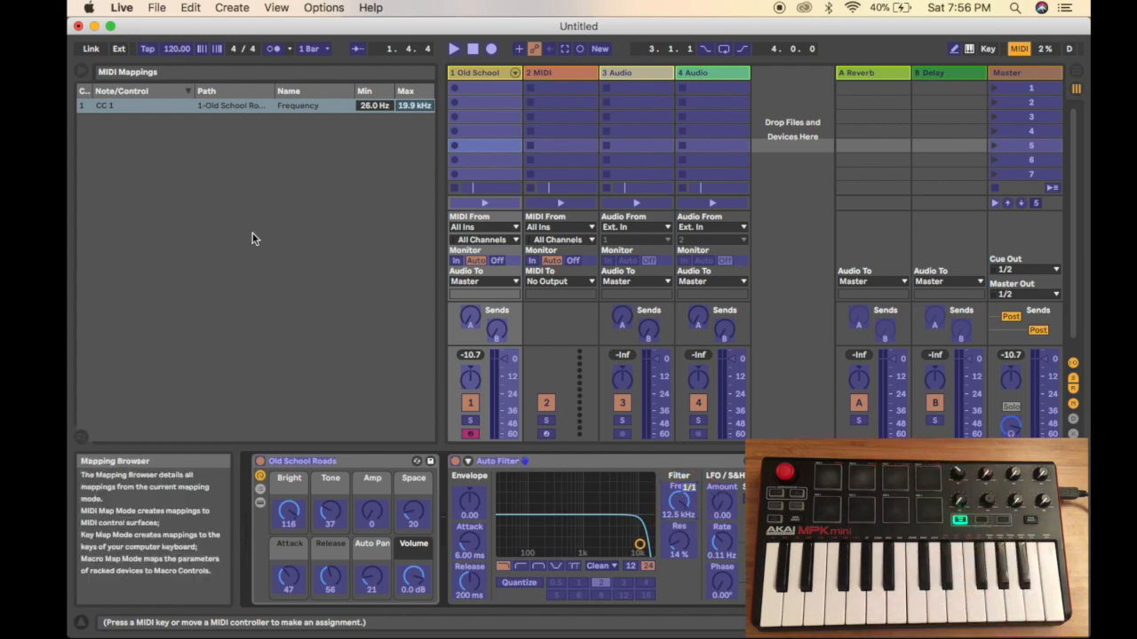
pyautogui.moveTo(146, 177)
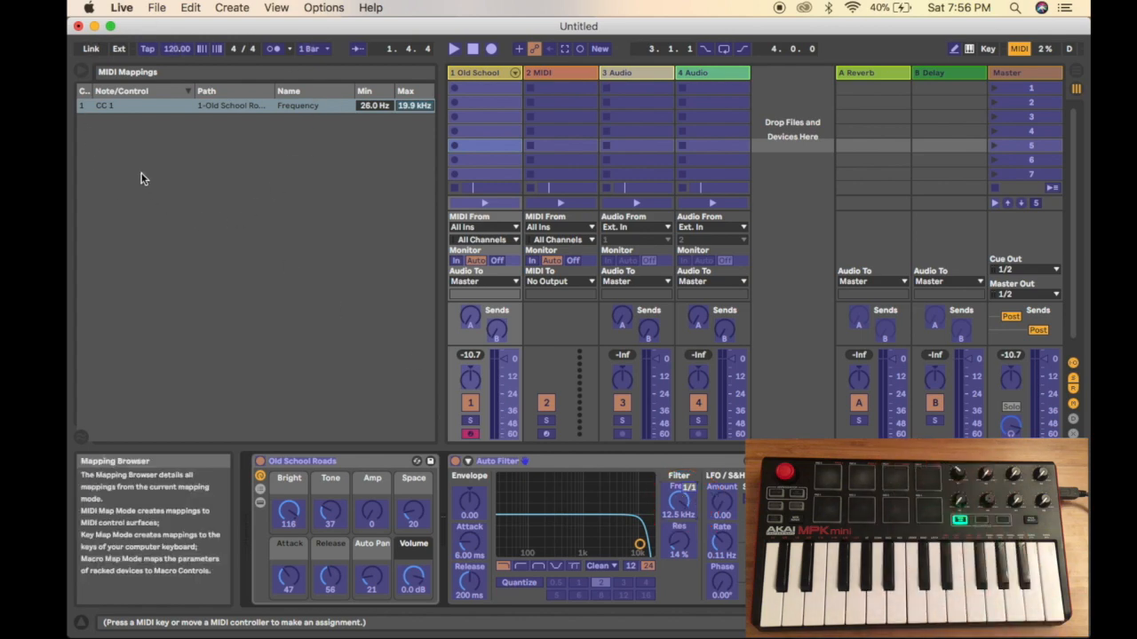
# Leave MIDI map mode, keeping CC 1 assigned to the Auto Filter frequency
pyautogui.click(105, 107)
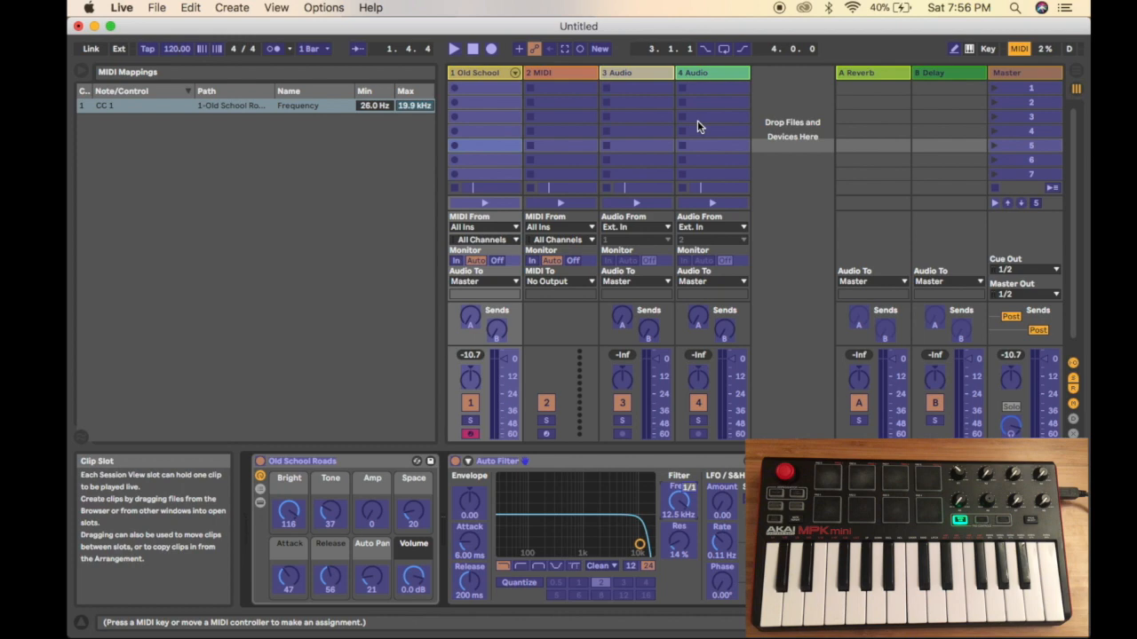
pyautogui.click(1020, 48)
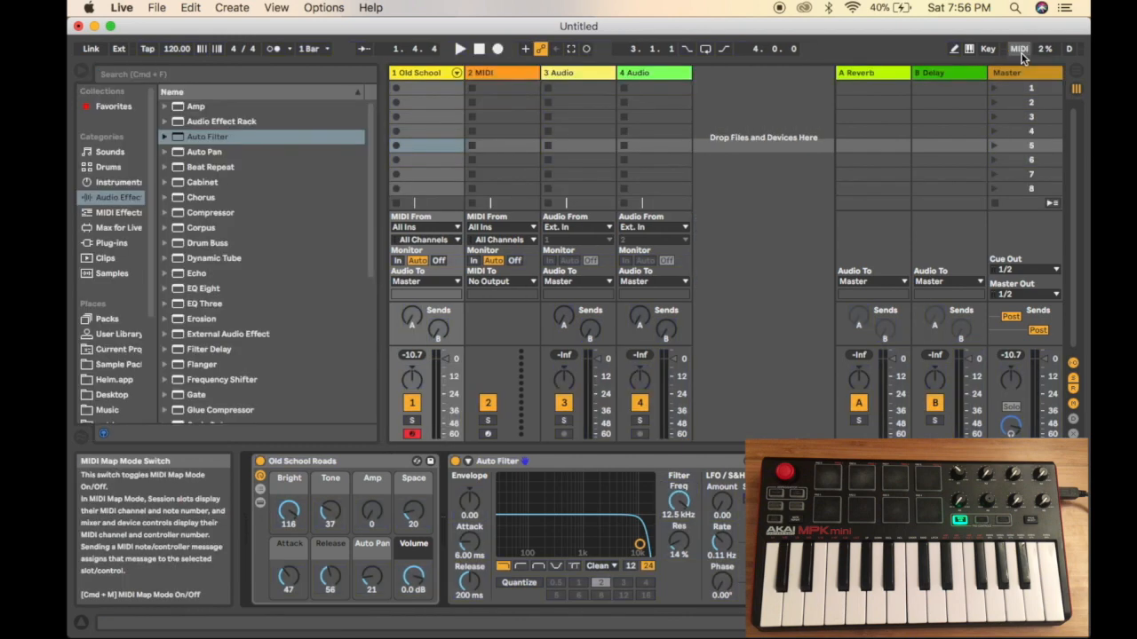